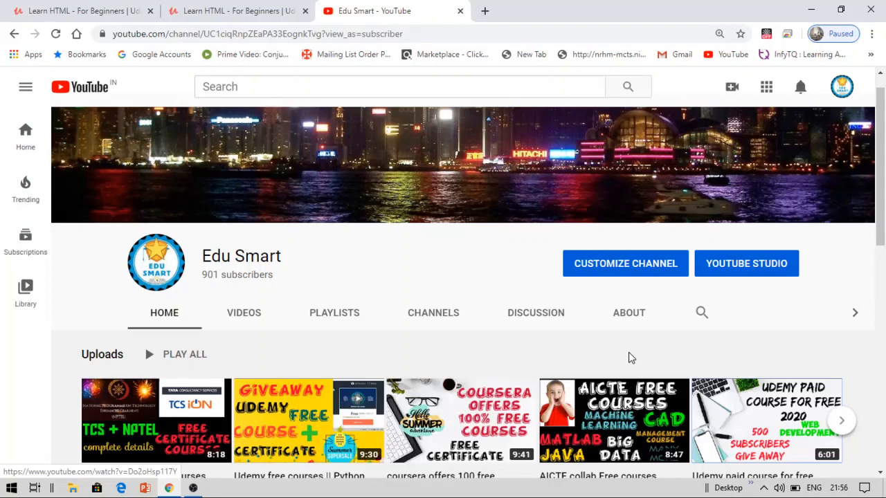
{"action": "mouse_move", "coordinate": [468, 152]}
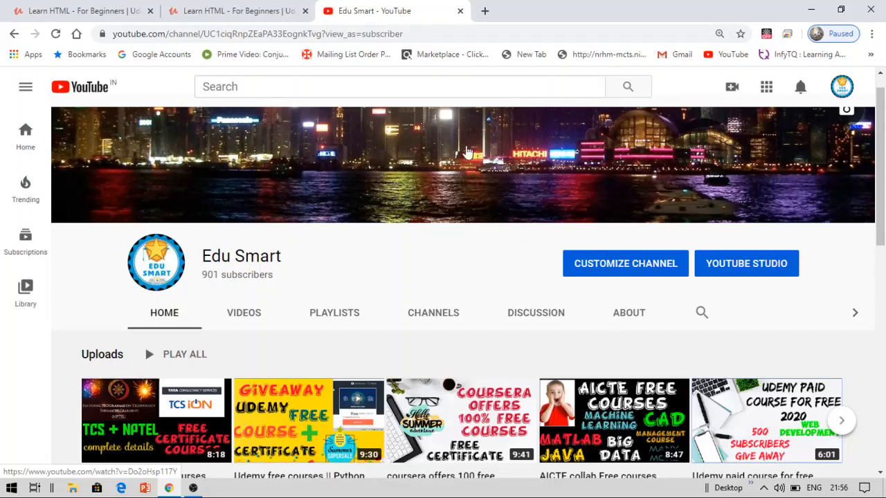
Step: Switch to the Learn HTML - For Beginners course tab and review its price and course content
{"action": "left_click", "coordinate": [235, 11]}
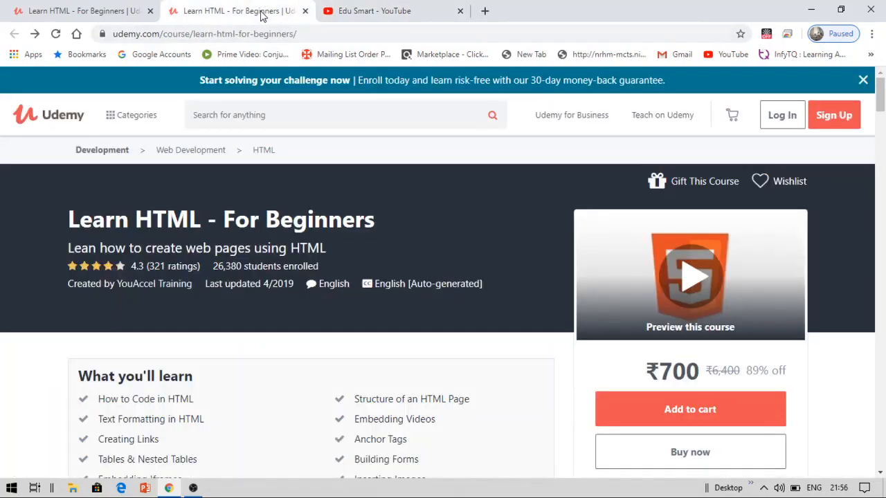
{"action": "mouse_move", "coordinate": [196, 202]}
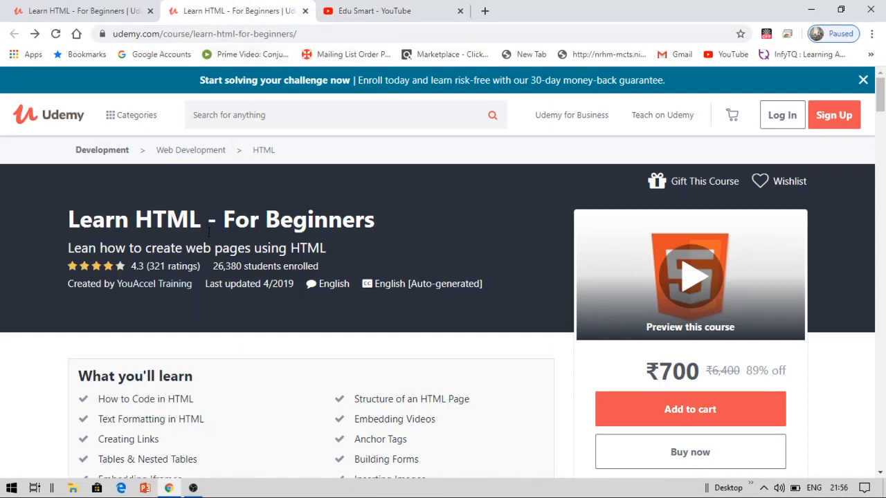
{"action": "mouse_move", "coordinate": [512, 299]}
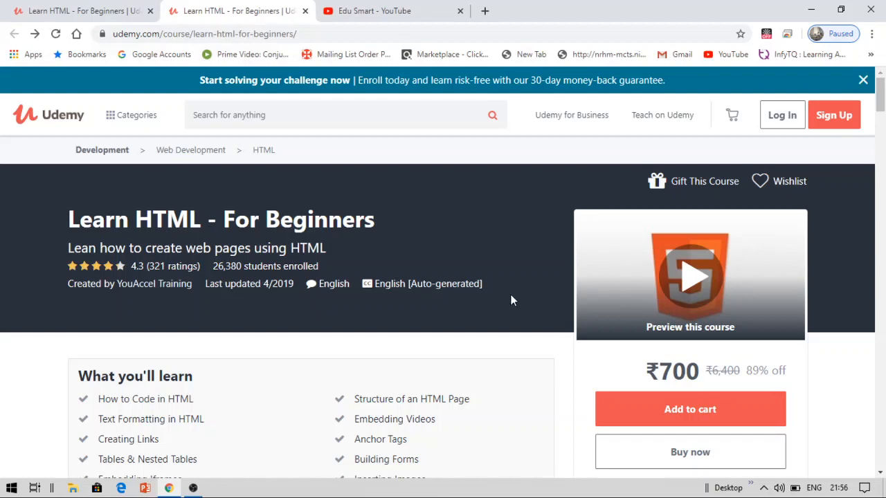
{"action": "mouse_move", "coordinate": [879, 432]}
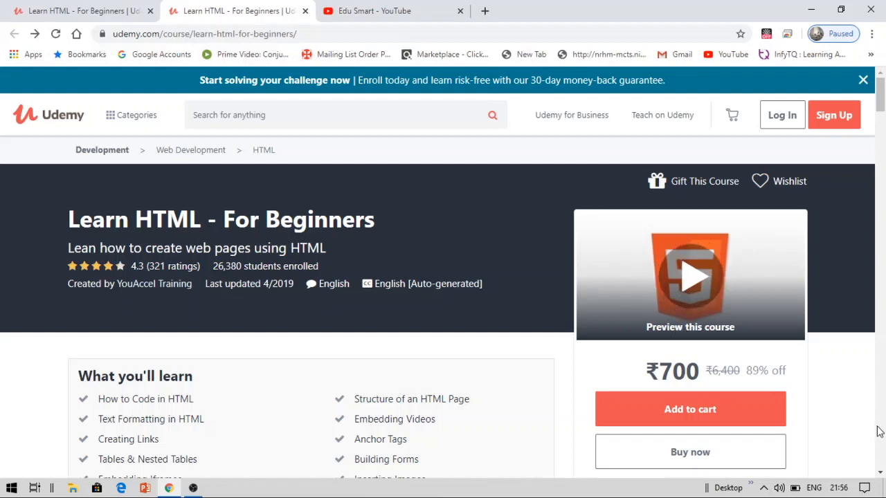
{"action": "scroll", "scroll_direction": "down", "scroll_amount": 3}
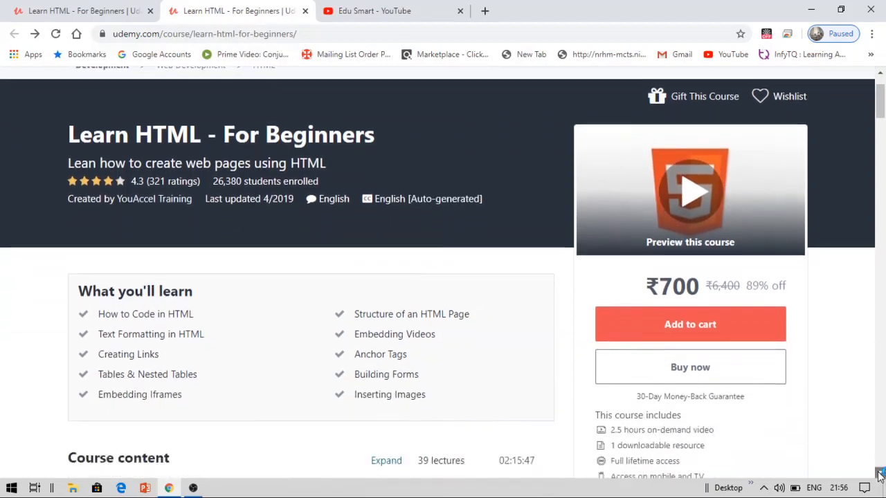
{"action": "scroll", "scroll_direction": "down", "scroll_amount": 3}
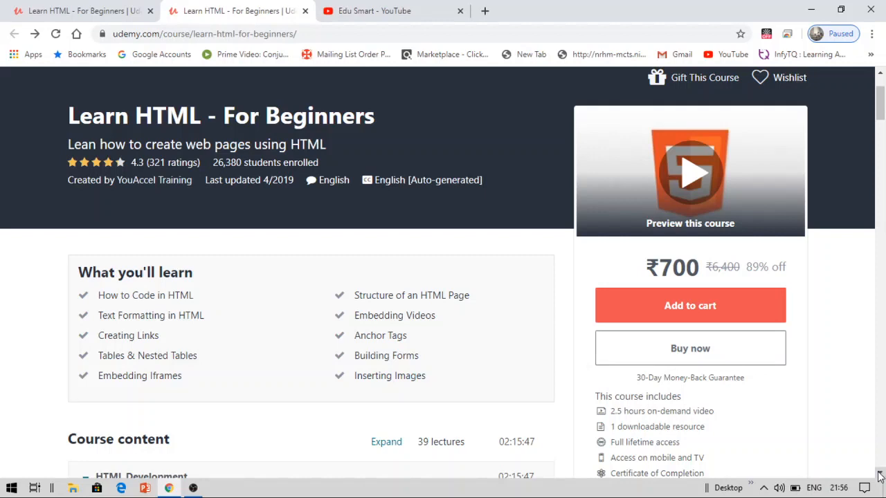
{"action": "scroll", "scroll_direction": "down", "scroll_amount": 3}
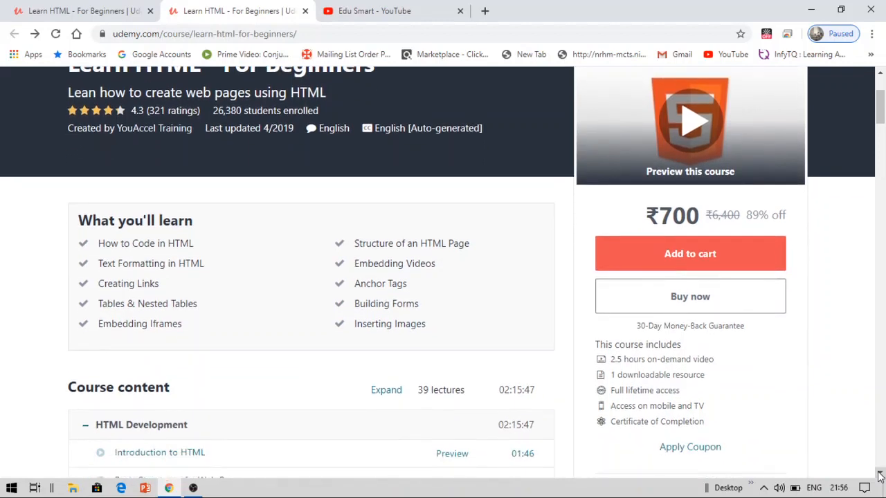
{"action": "scroll", "scroll_direction": "down", "scroll_amount": 3}
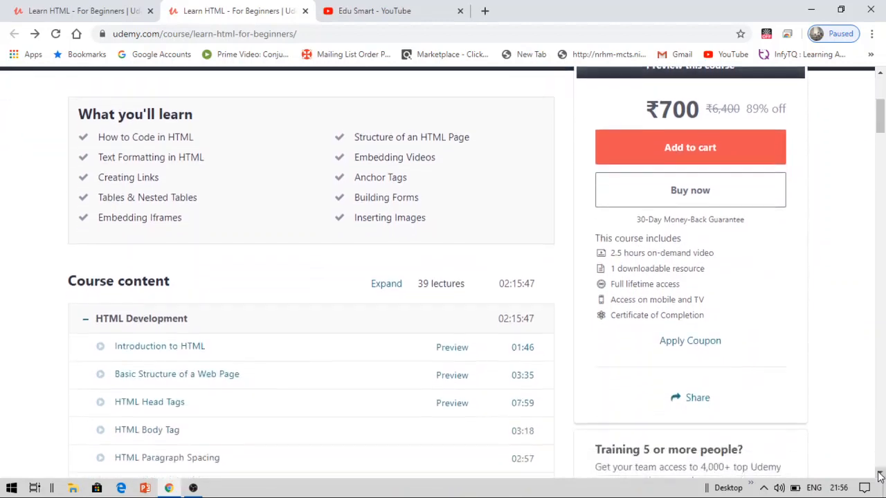
{"action": "scroll", "scroll_direction": "down", "scroll_amount": 3}
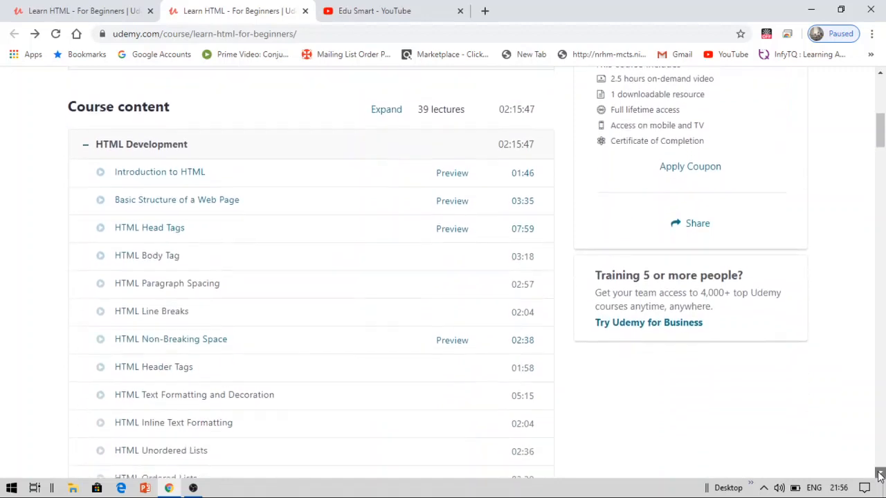
{"action": "scroll", "scroll_direction": "down", "scroll_amount": 3}
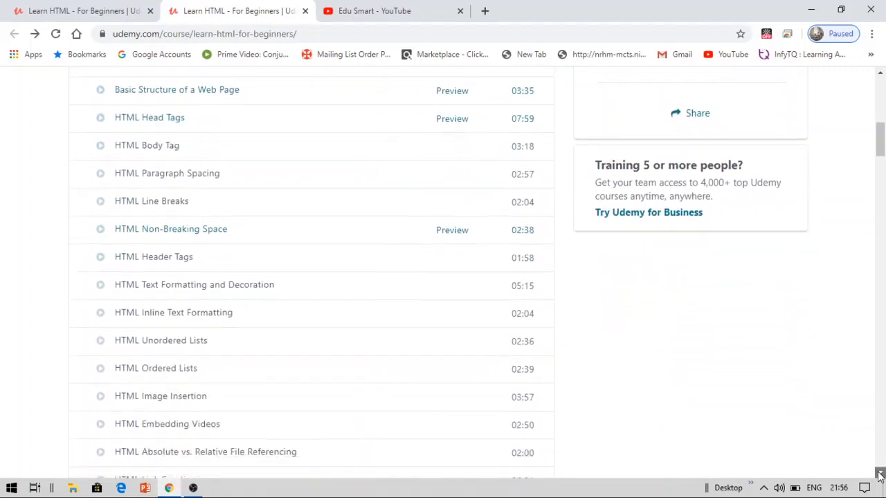
{"action": "scroll", "scroll_direction": "down", "scroll_amount": 3}
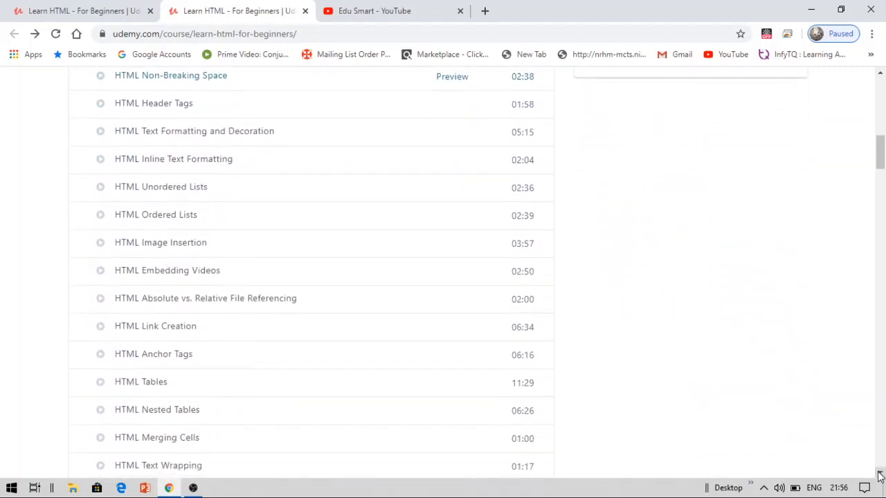
{"action": "scroll", "scroll_direction": "down", "scroll_amount": 3}
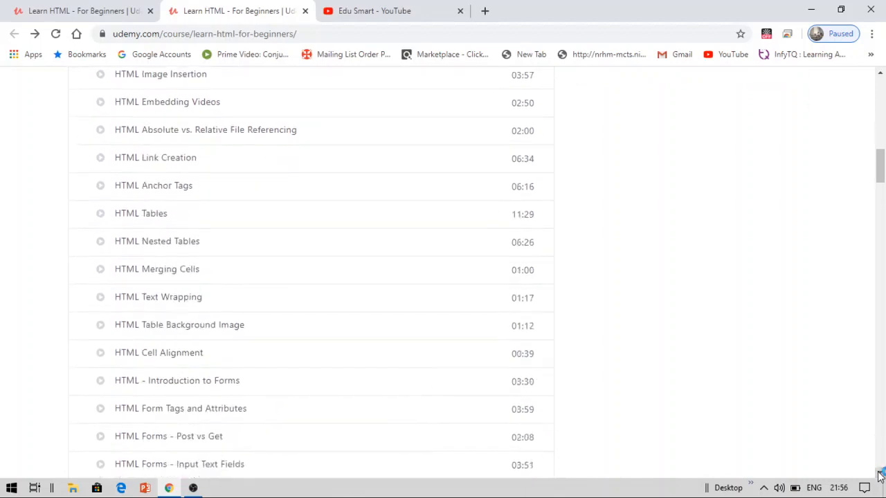
{"action": "scroll", "scroll_direction": "down", "scroll_amount": 3}
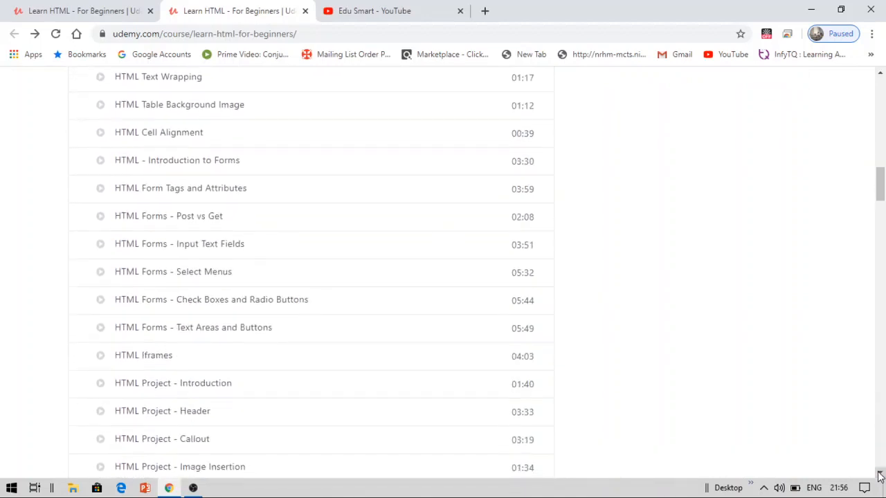
{"action": "scroll", "scroll_direction": "down", "scroll_amount": 3}
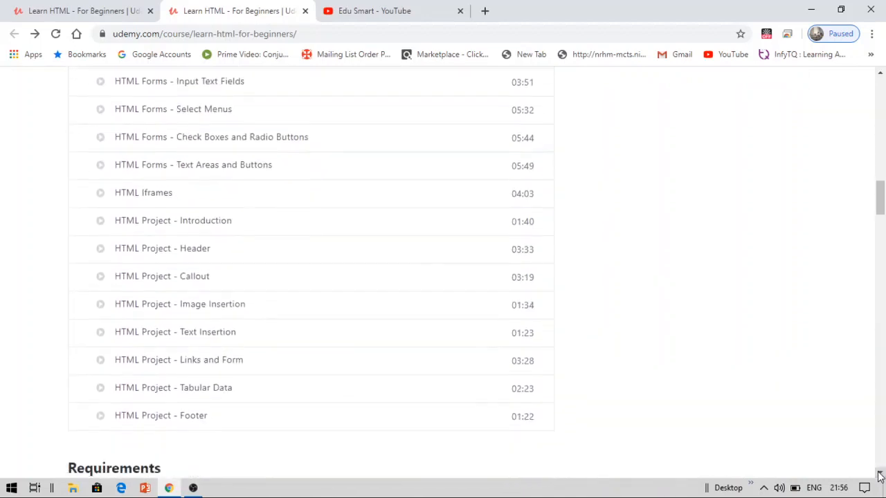
{"action": "scroll", "scroll_direction": "down", "scroll_amount": 3}
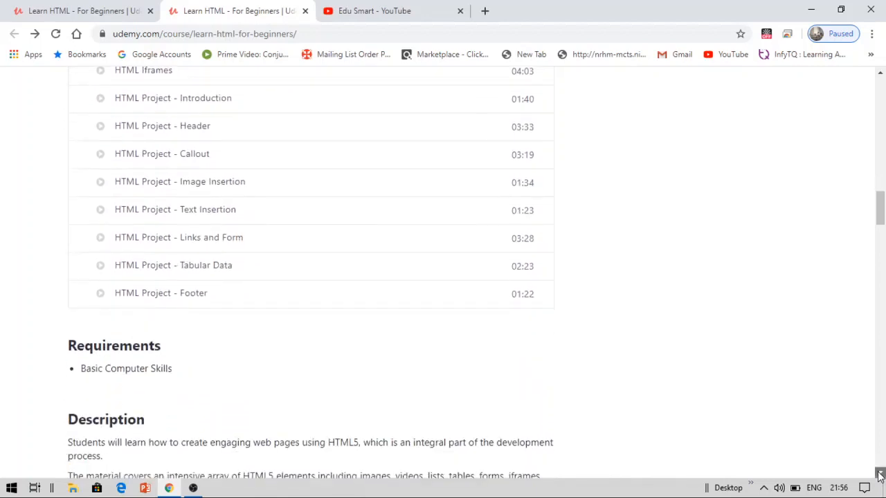
{"action": "scroll", "scroll_direction": "down", "scroll_amount": 3}
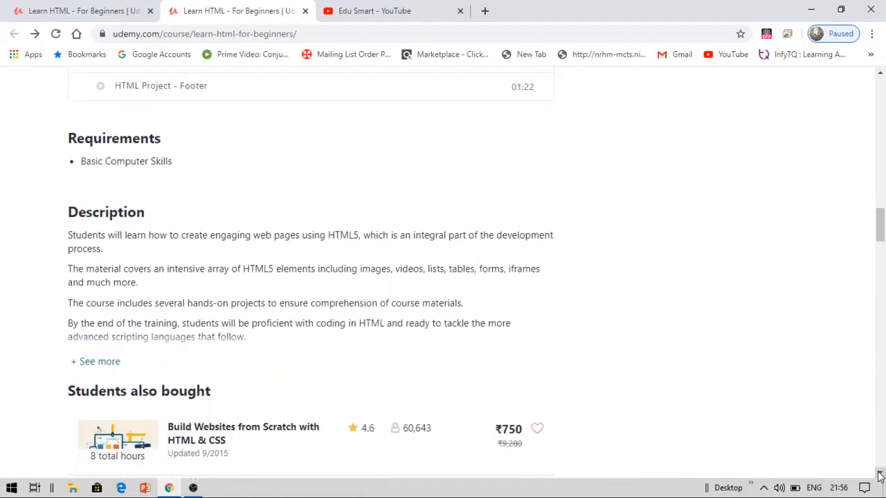
{"action": "scroll", "scroll_direction": "down", "scroll_amount": 3}
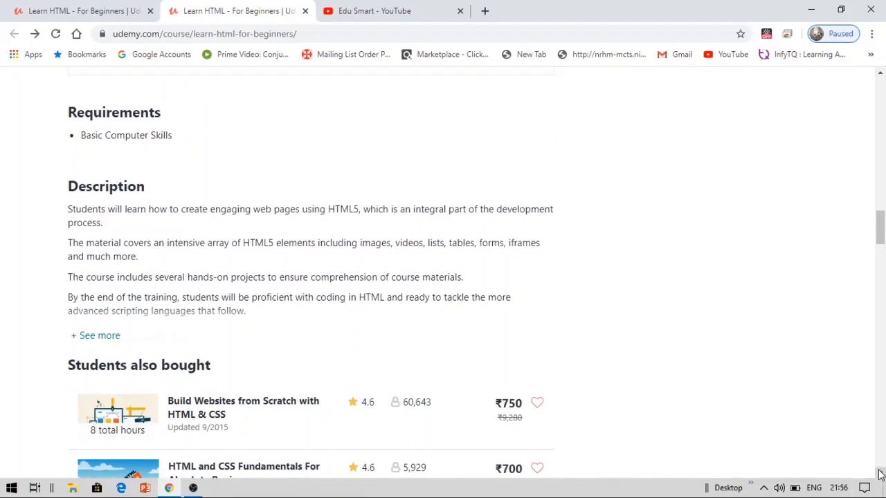
{"action": "scroll", "scroll_direction": "down", "scroll_amount": 3}
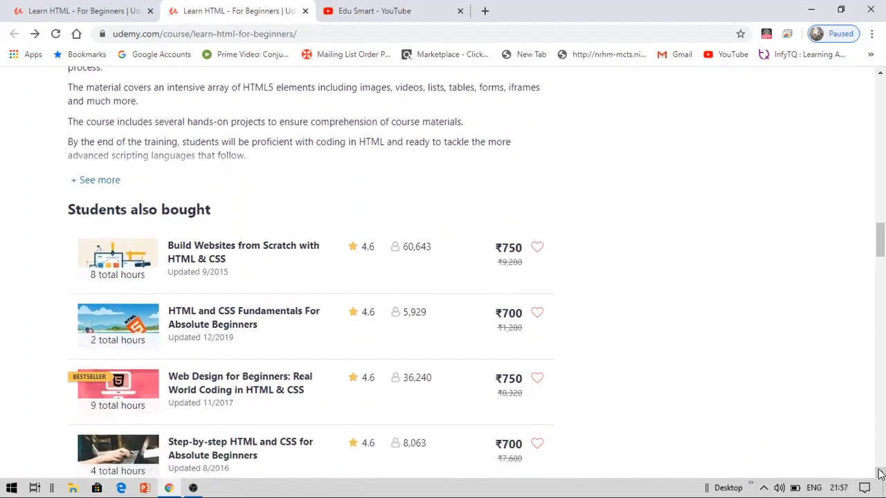
{"action": "scroll", "scroll_direction": "up", "scroll_amount": 3}
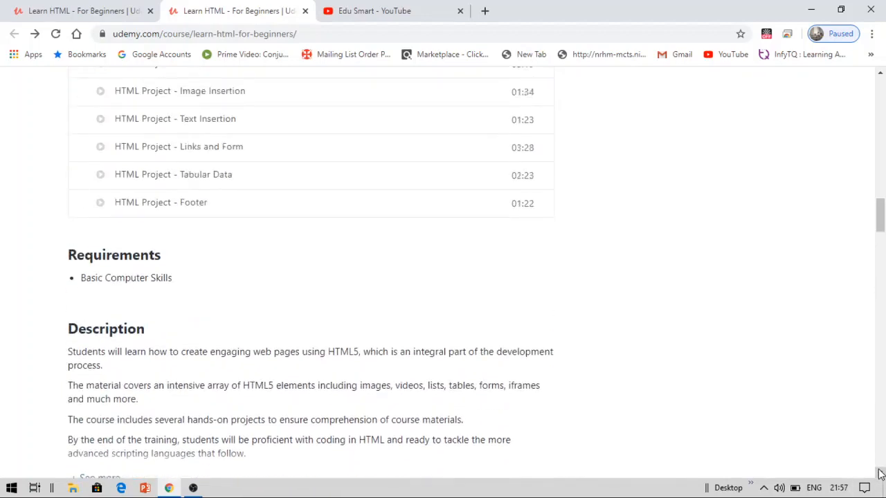
{"action": "scroll", "scroll_direction": "up", "scroll_amount": 3}
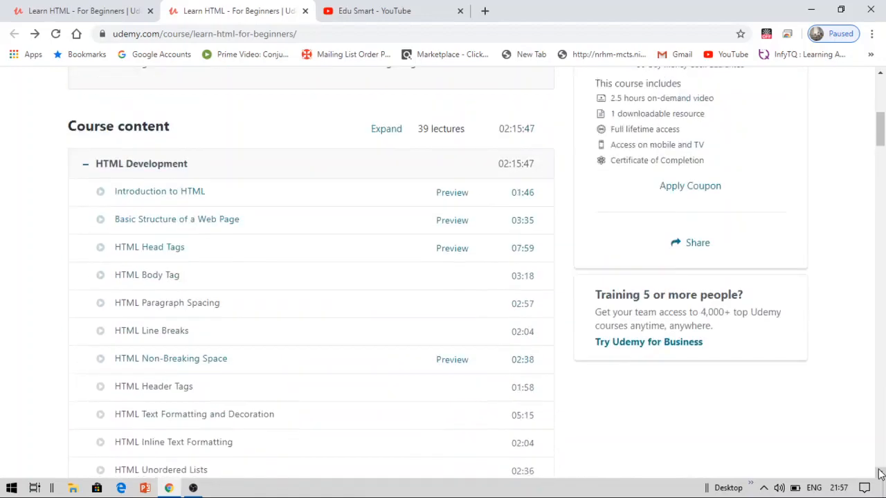
Step: Scroll back to the top of the course page showing learning outcomes and ₹700 price
{"action": "scroll", "scroll_direction": "up", "scroll_amount": 3}
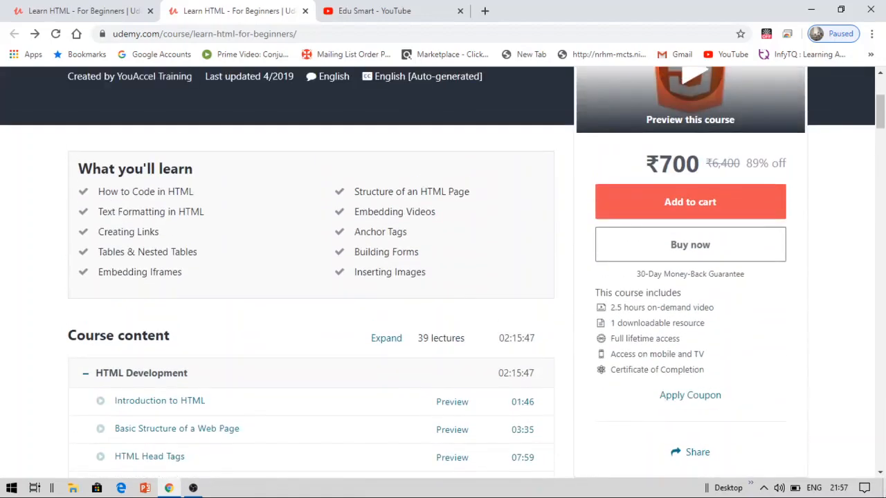
{"action": "mouse_move", "coordinate": [814, 407]}
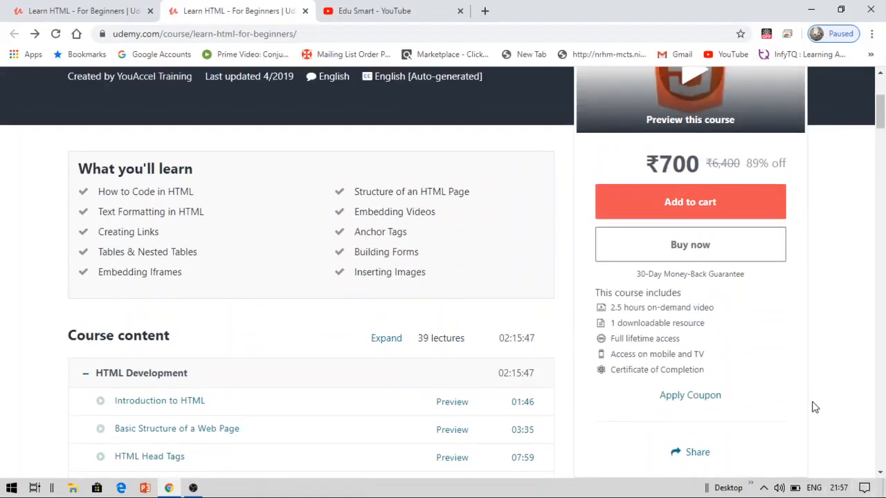
{"action": "mouse_move", "coordinate": [670, 338]}
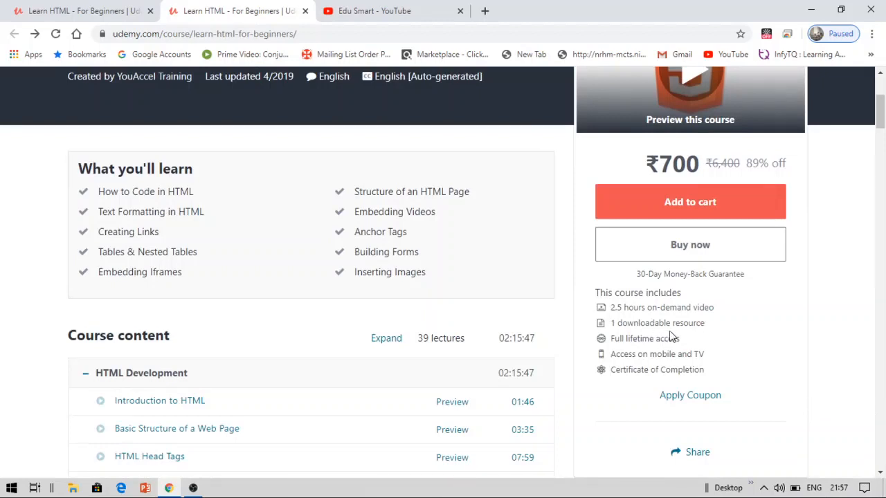
{"action": "mouse_move", "coordinate": [657, 343]}
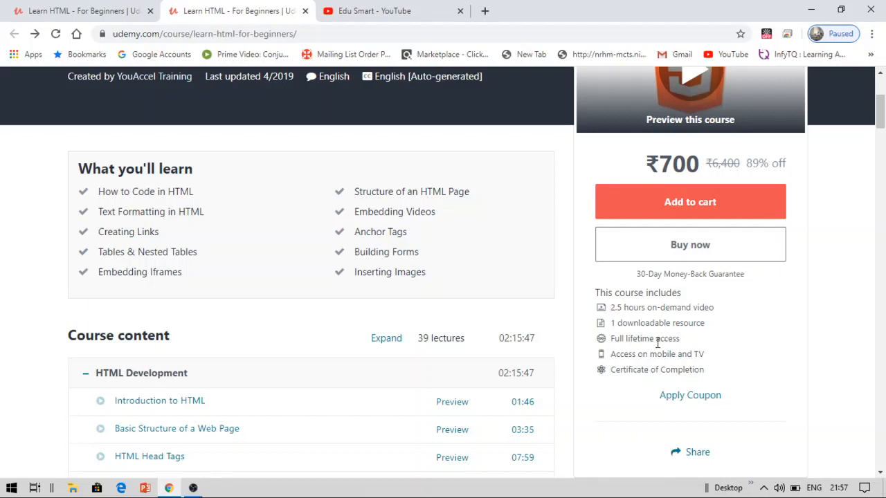
{"action": "mouse_move", "coordinate": [632, 365]}
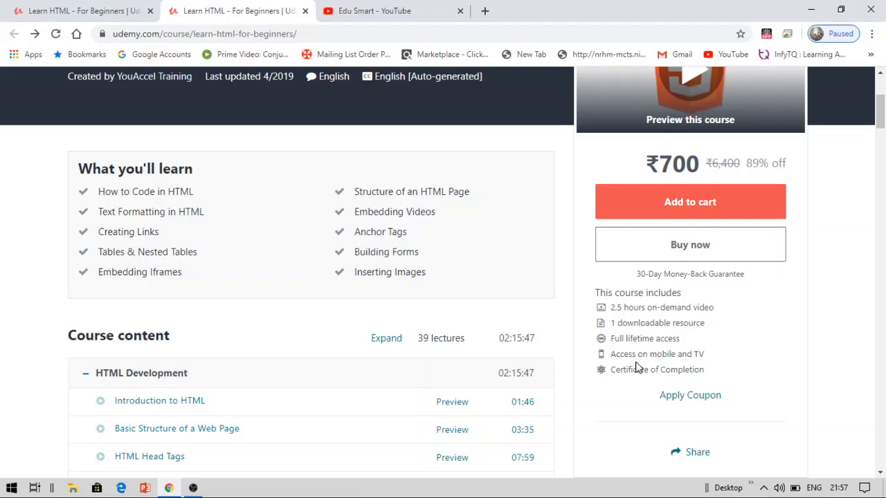
{"action": "mouse_move", "coordinate": [629, 371]}
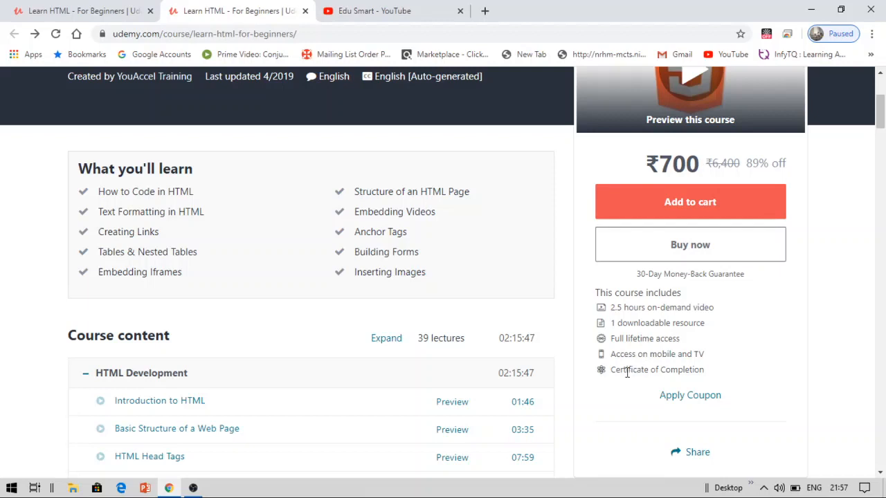
{"action": "mouse_move", "coordinate": [644, 382]}
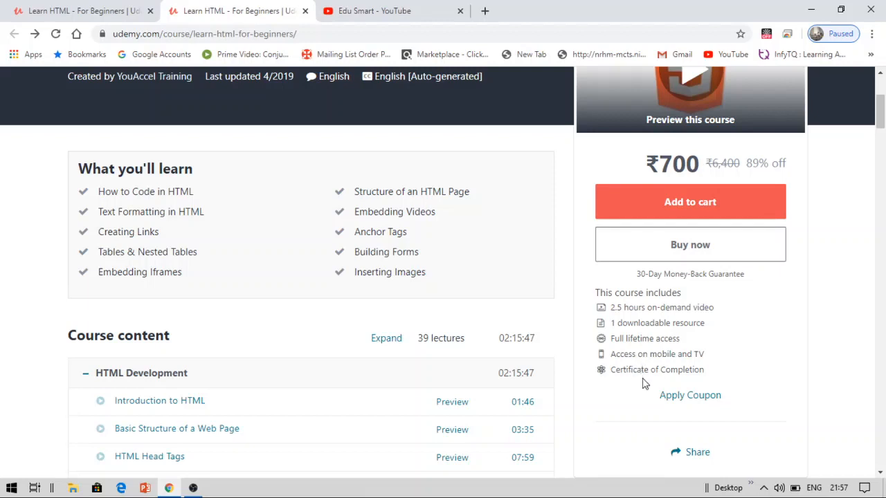
{"action": "mouse_move", "coordinate": [681, 127]}
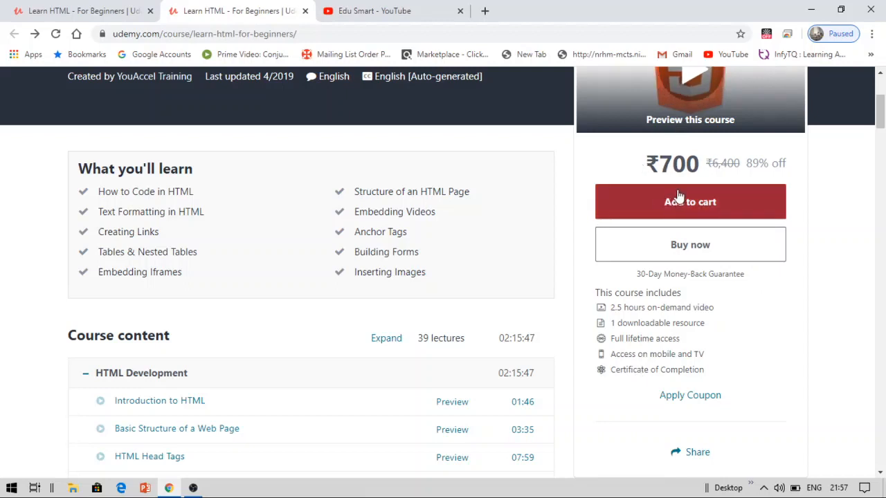
{"action": "mouse_move", "coordinate": [612, 164]}
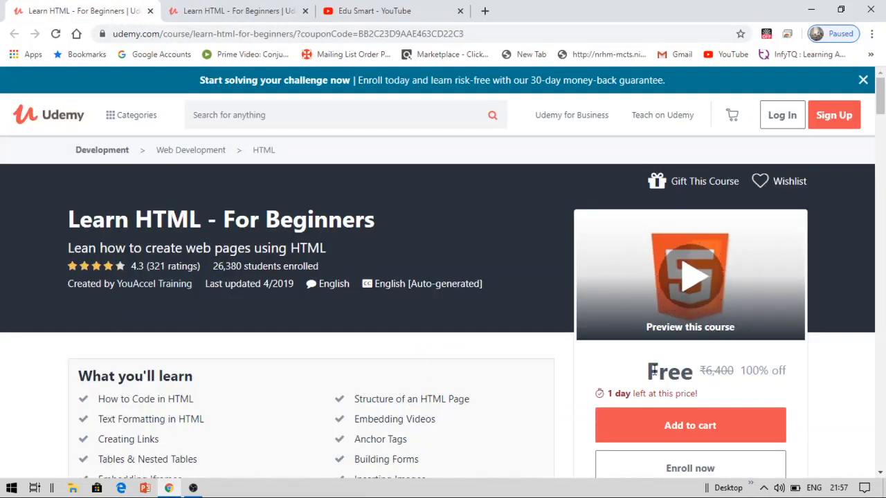
{"action": "mouse_move", "coordinate": [629, 404]}
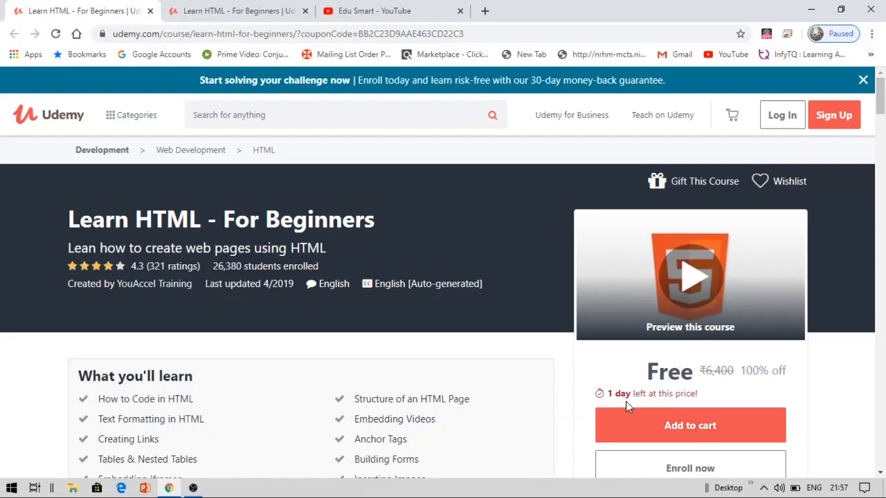
{"action": "mouse_move", "coordinate": [639, 412]}
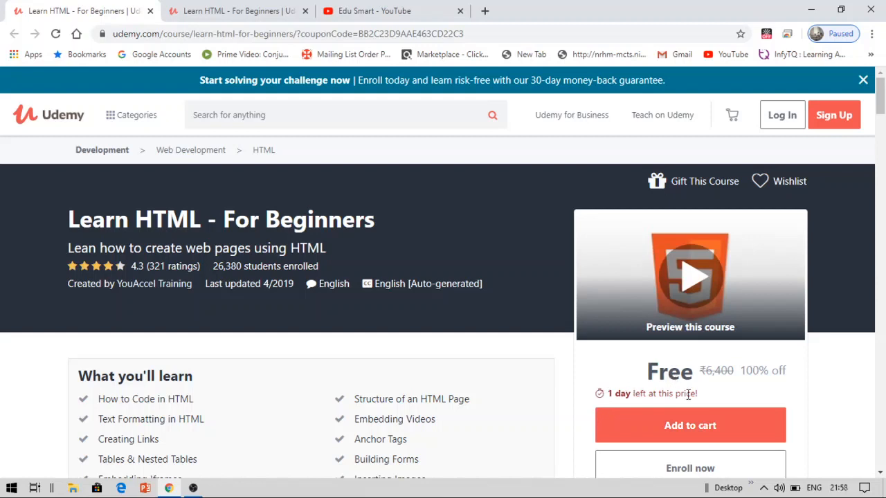
{"action": "mouse_move", "coordinate": [690, 410]}
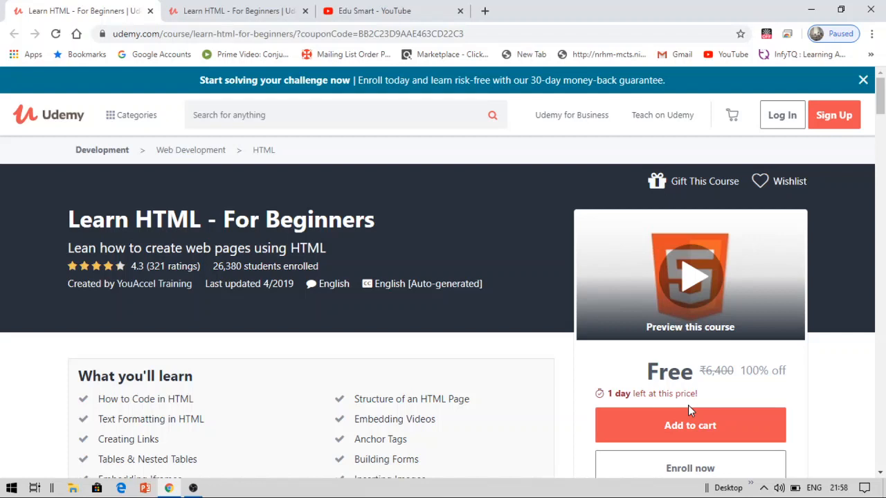
{"action": "mouse_move", "coordinate": [817, 440]}
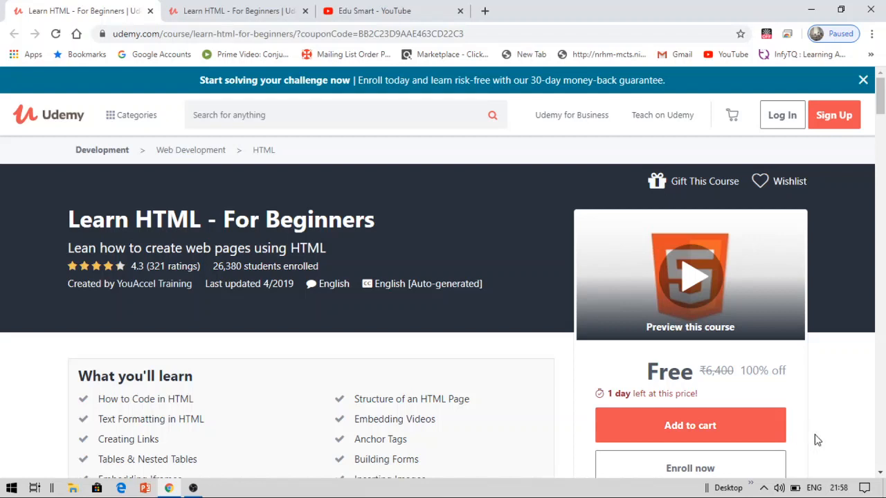
{"action": "mouse_move", "coordinate": [881, 474]}
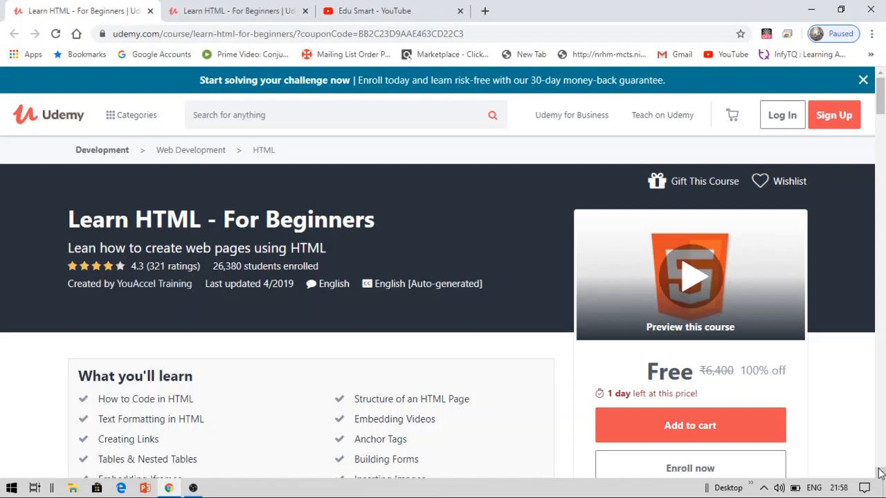
{"action": "scroll", "scroll_direction": "down", "scroll_amount": 3}
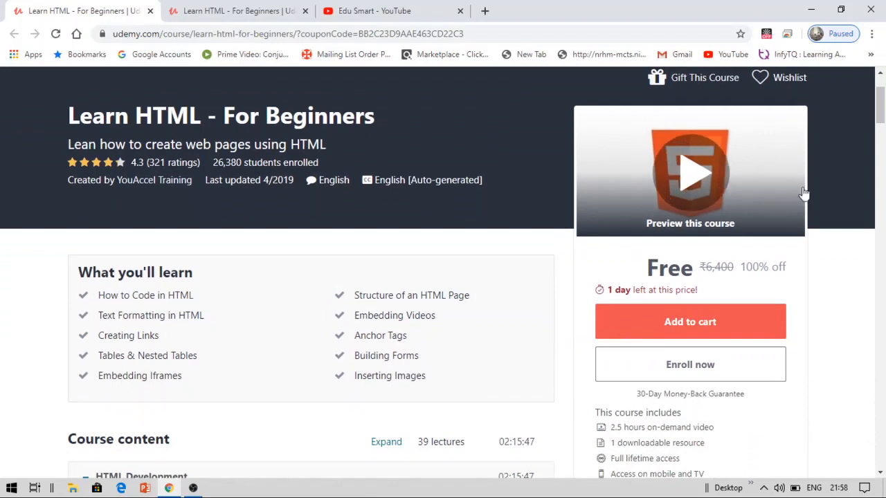
{"action": "scroll", "scroll_direction": "up", "scroll_amount": 3}
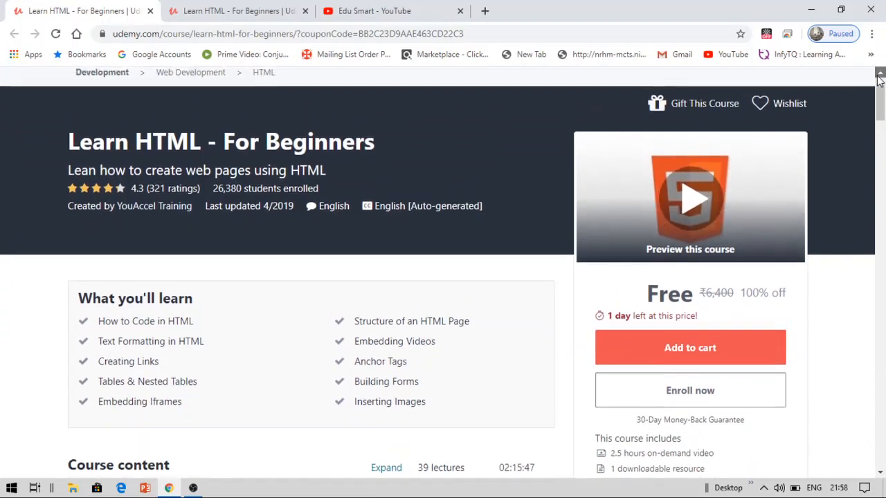
{"action": "scroll", "scroll_direction": "up", "scroll_amount": 3}
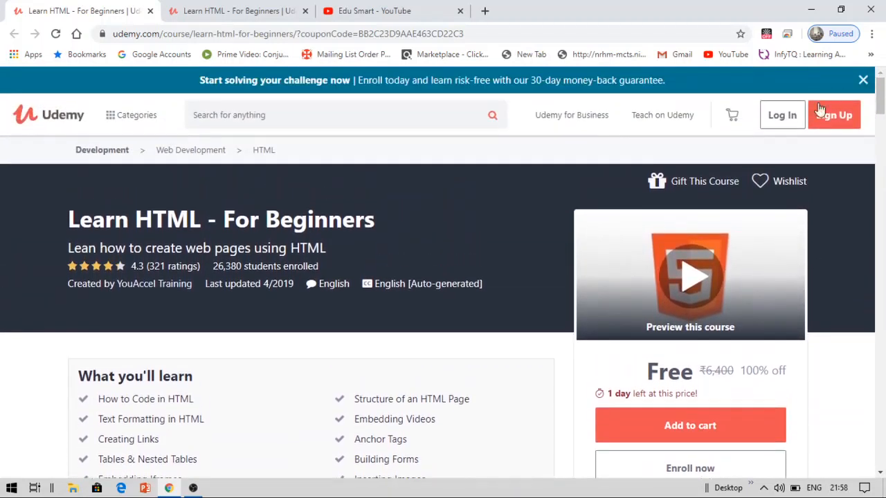
Step: Log in to the Udemy account by entering the password and submitting the login form
{"action": "left_click", "coordinate": [782, 115]}
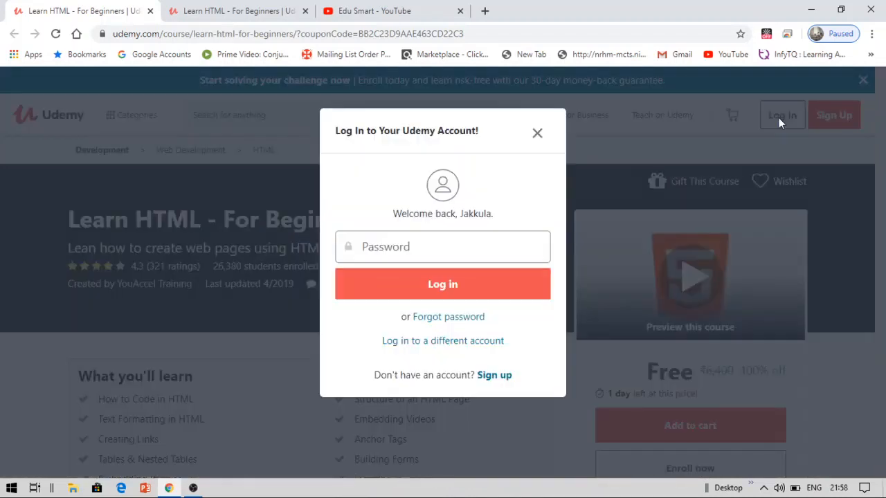
{"action": "left_click", "coordinate": [443, 247]}
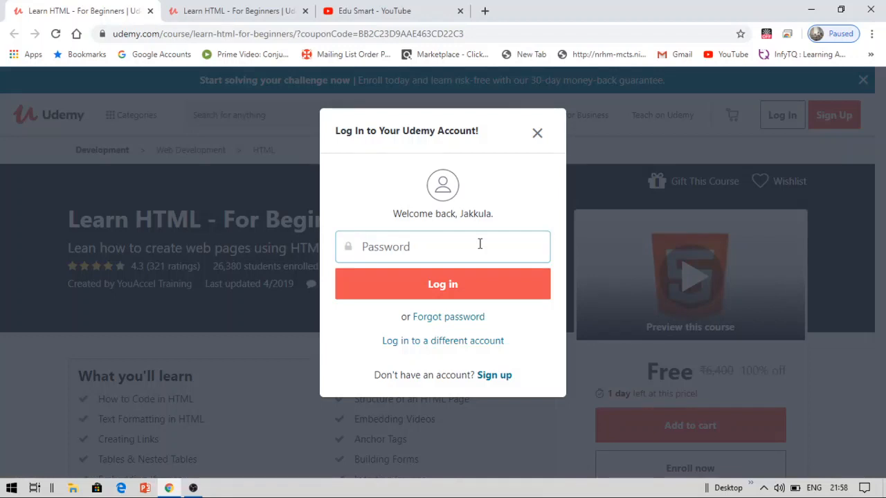
{"action": "type", "text": "••"}
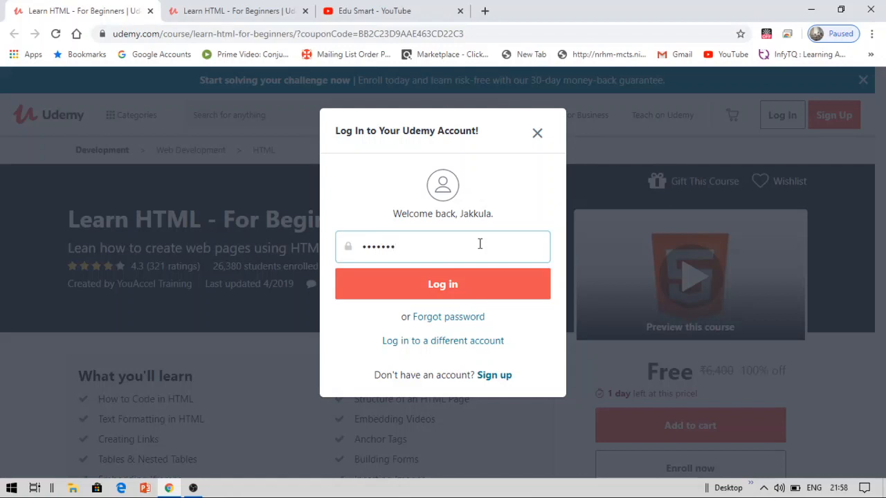
{"action": "left_click", "coordinate": [443, 284]}
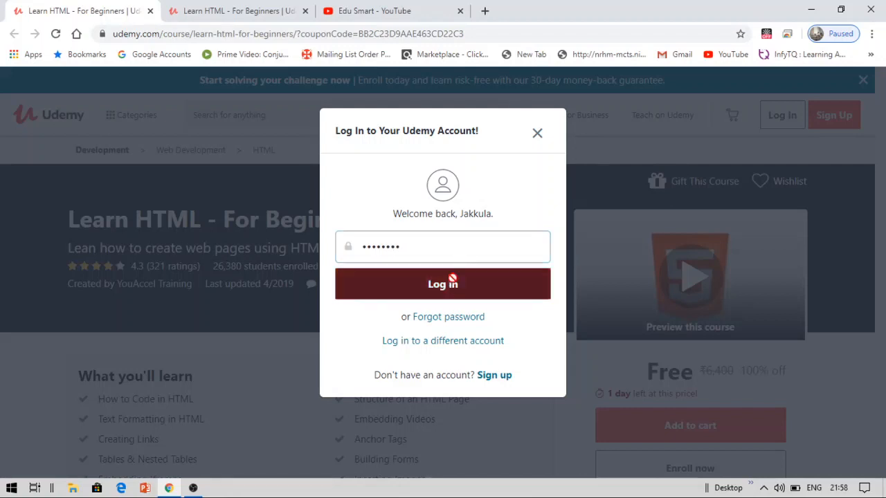
{"action": "left_click", "coordinate": [443, 284]}
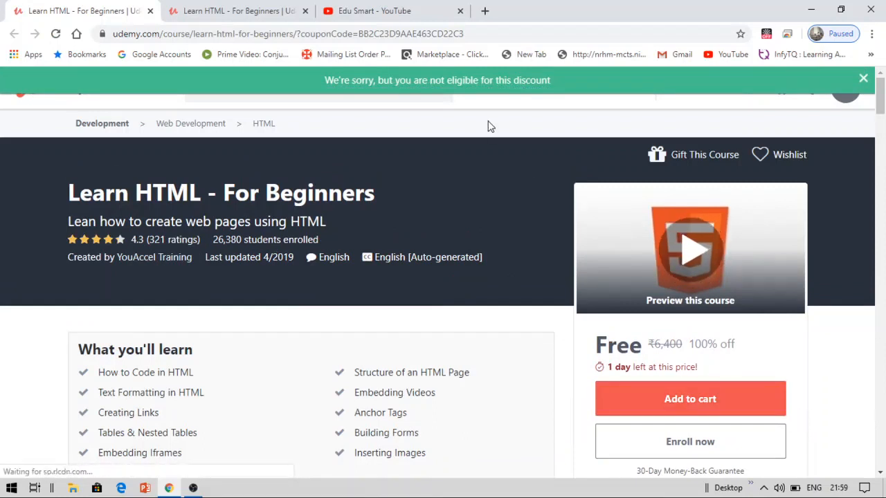
Step: Dismiss the discount eligibility notice and enroll in Learn HTML - For Beginners for free
{"action": "left_click", "coordinate": [863, 77]}
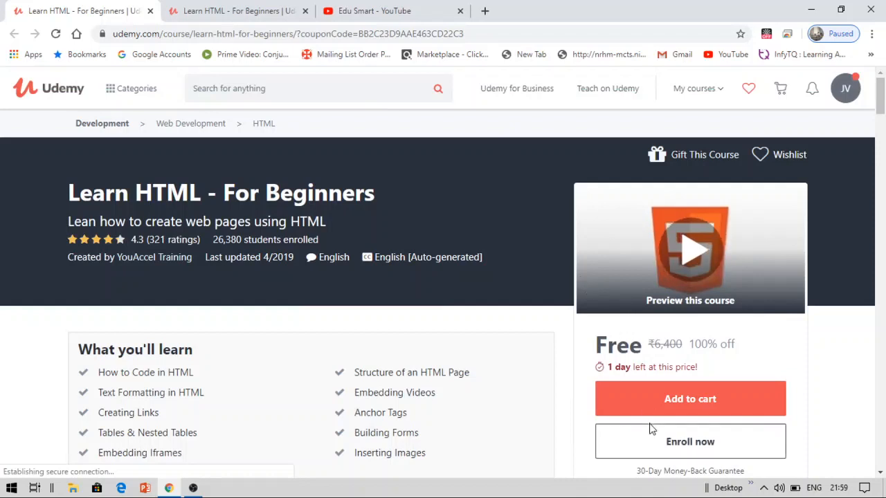
{"action": "left_click", "coordinate": [690, 441]}
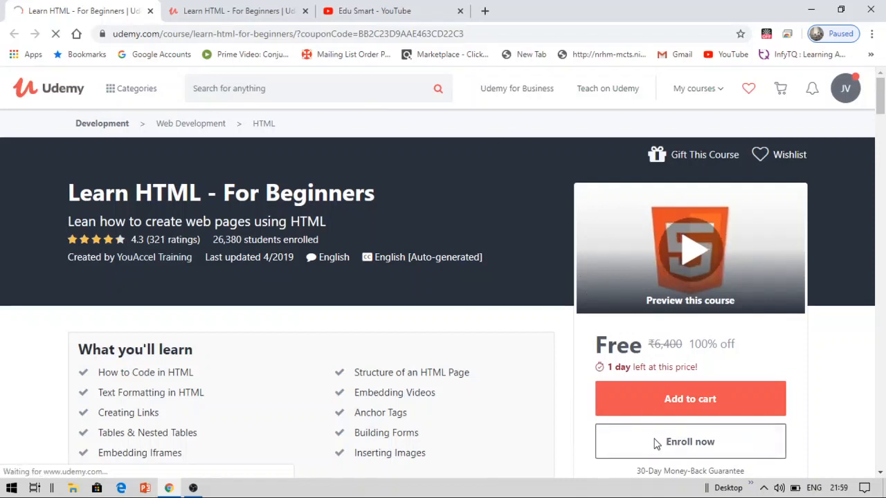
{"action": "left_click", "coordinate": [690, 442]}
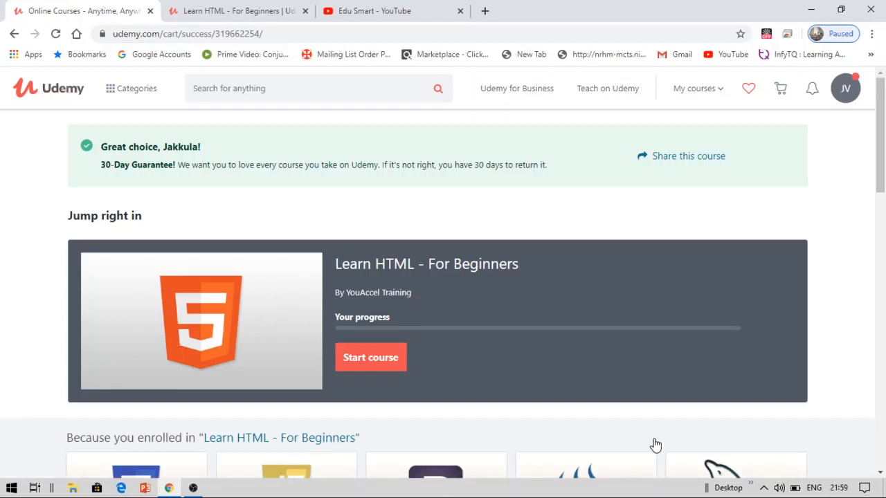
{"action": "mouse_move", "coordinate": [570, 418]}
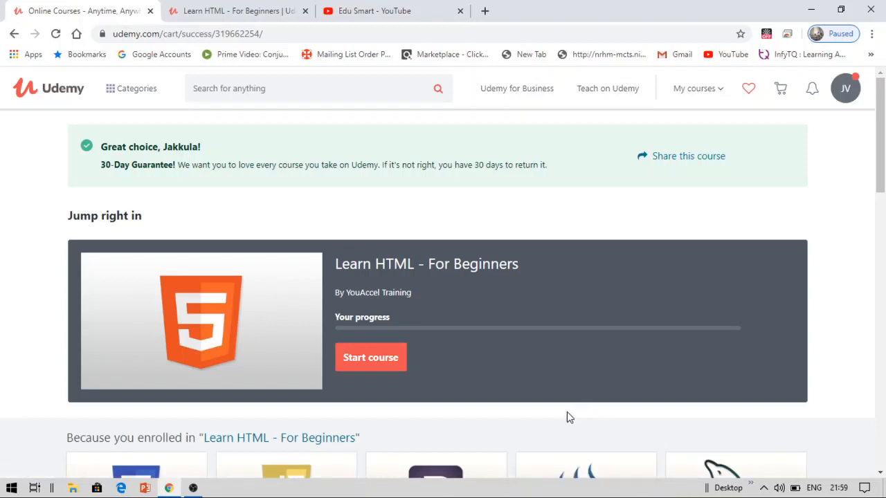
{"action": "mouse_move", "coordinate": [371, 357]}
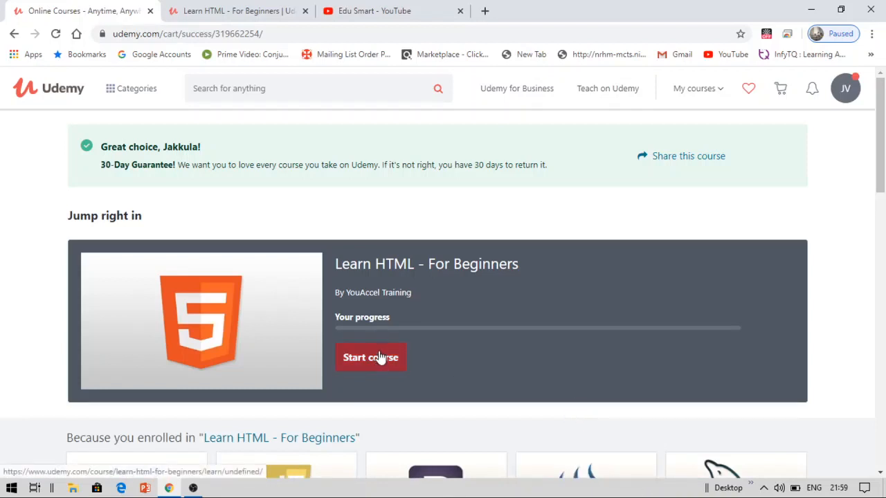
{"action": "mouse_move", "coordinate": [395, 348]}
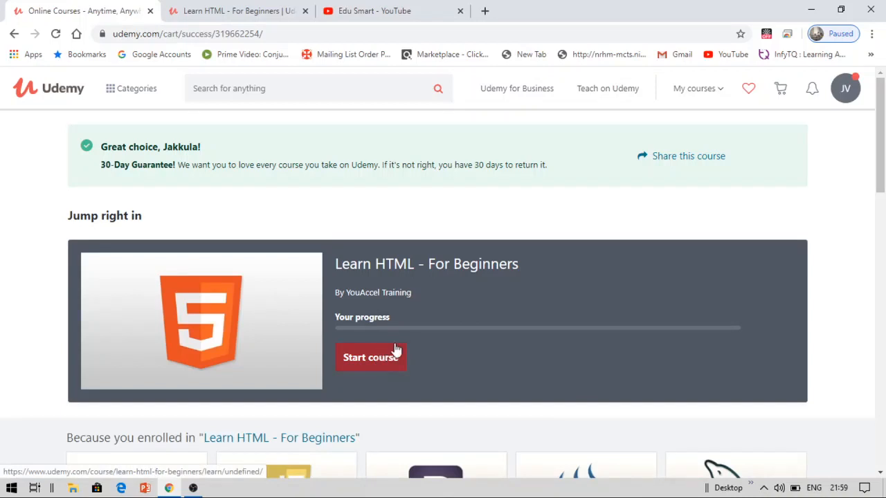
{"action": "mouse_move", "coordinate": [518, 247]}
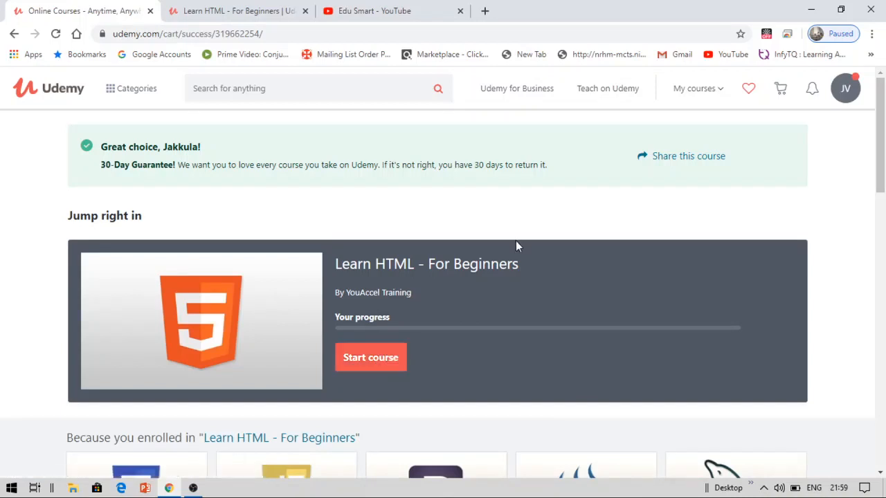
{"action": "mouse_move", "coordinate": [547, 232]}
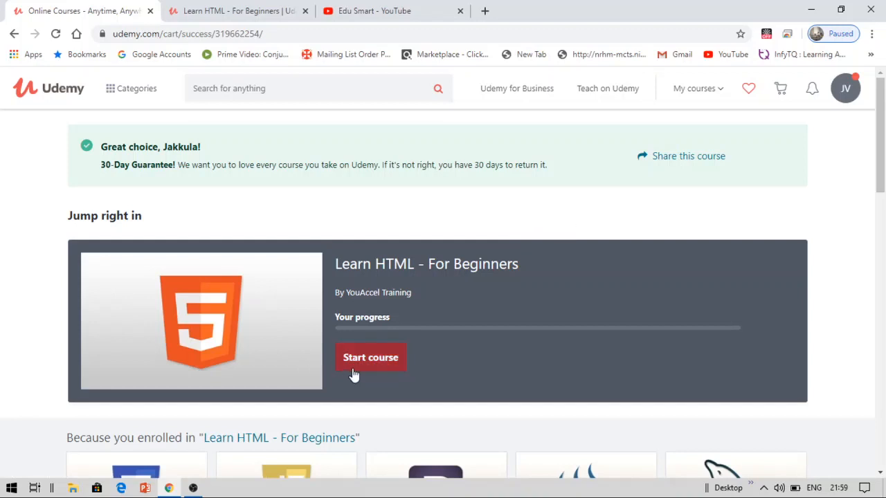
Step: Start the course from the 'Great choice' enrollment success page
{"action": "left_click", "coordinate": [371, 357]}
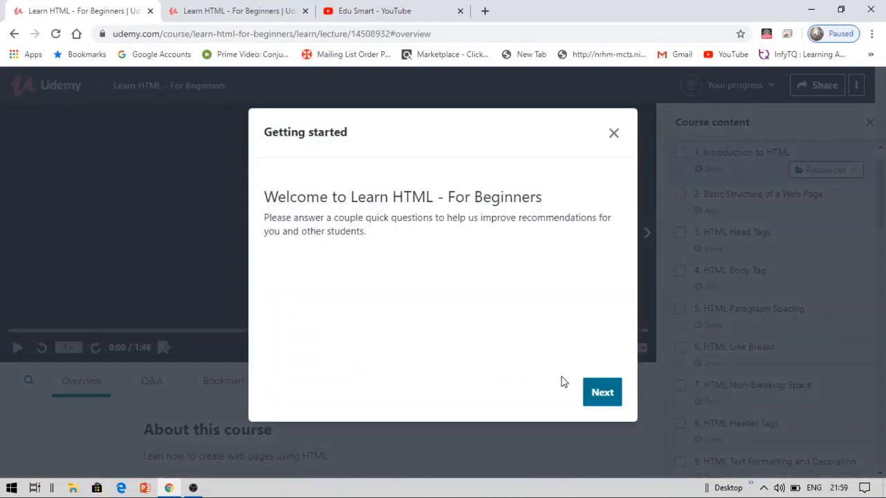
{"action": "mouse_move", "coordinate": [612, 133]}
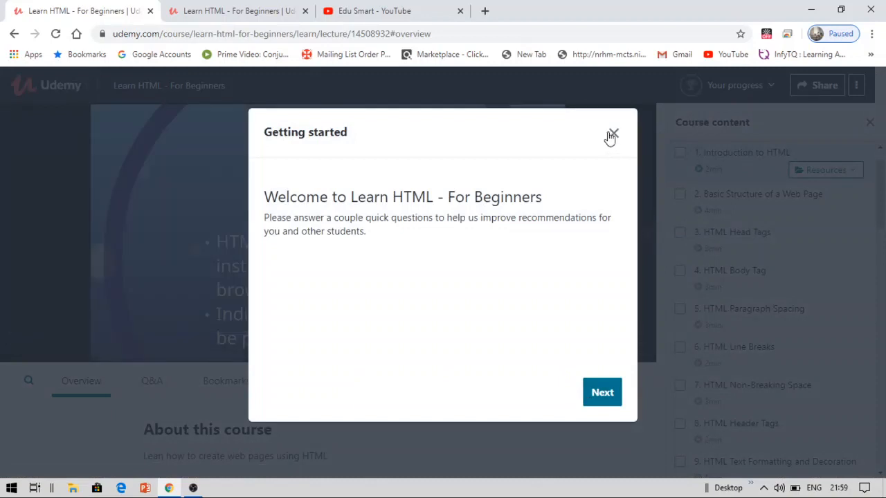
Step: Close the Getting started questionnaire to reveal the HTML Introduction lecture
{"action": "left_click", "coordinate": [612, 133]}
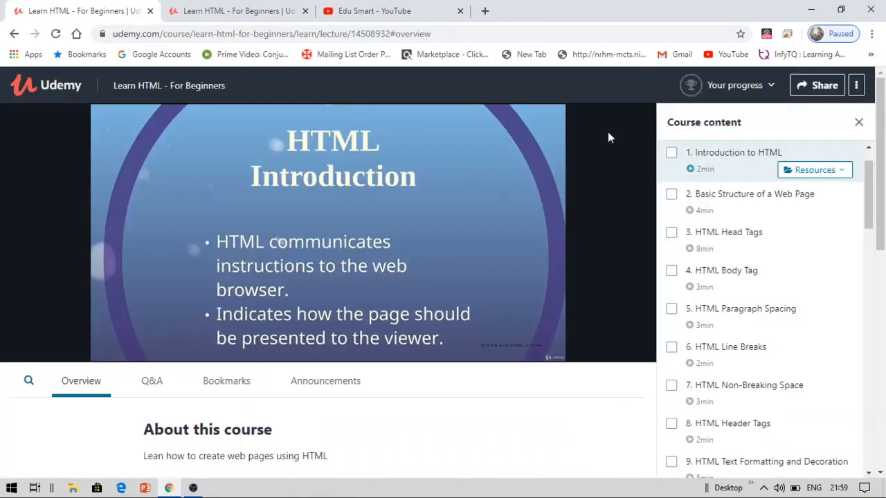